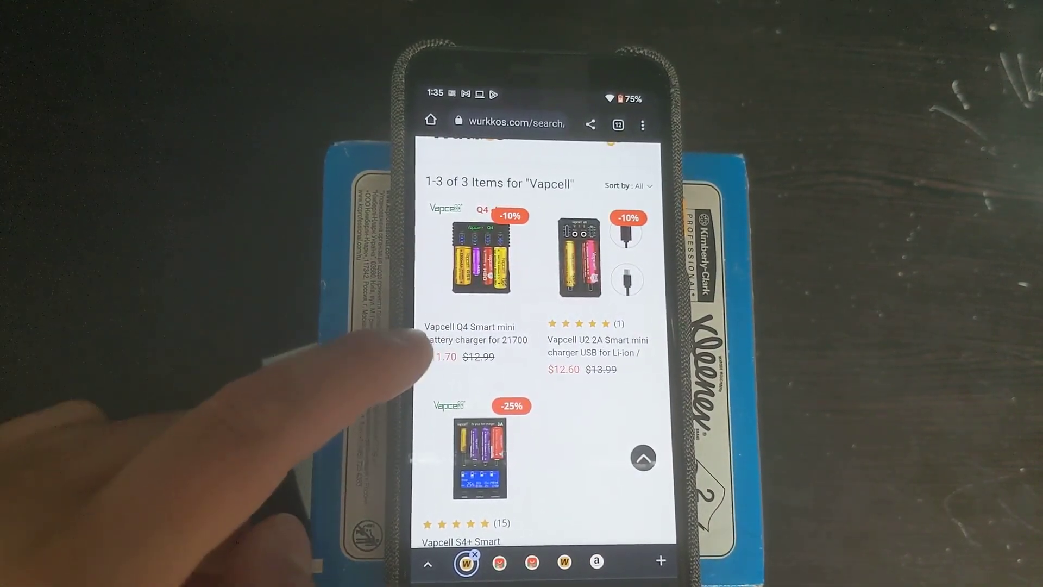
scroll(up, 3)
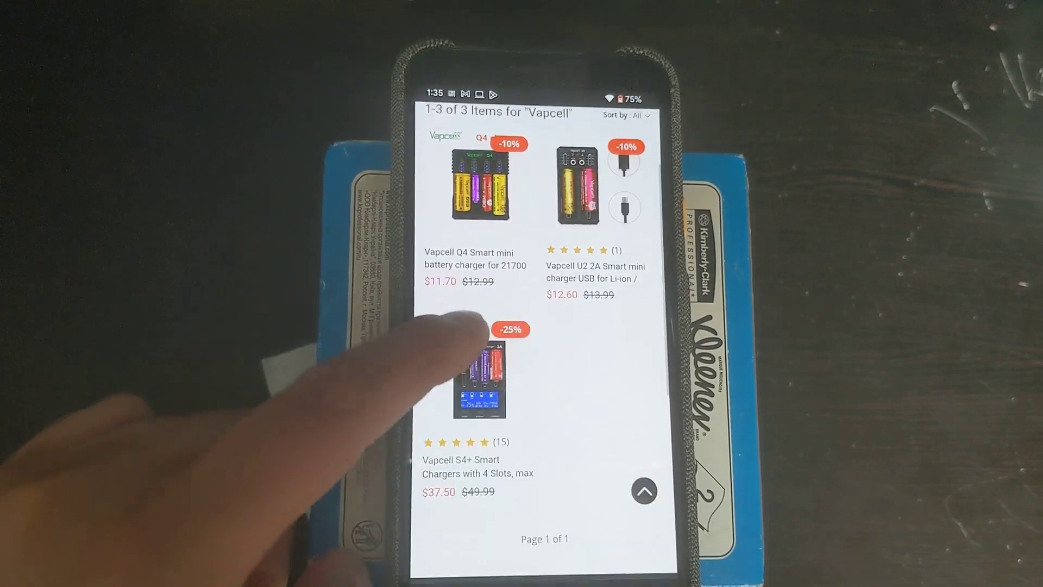